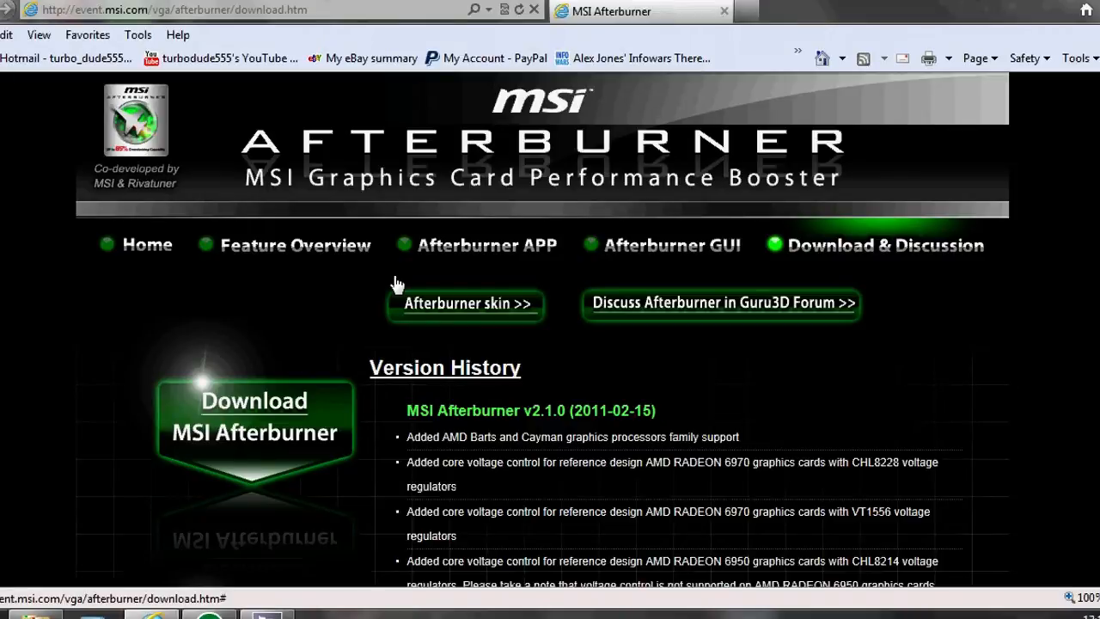
- Scroll the Afterburner download page down to the beta and user manual download buttons
scroll(down, 3)
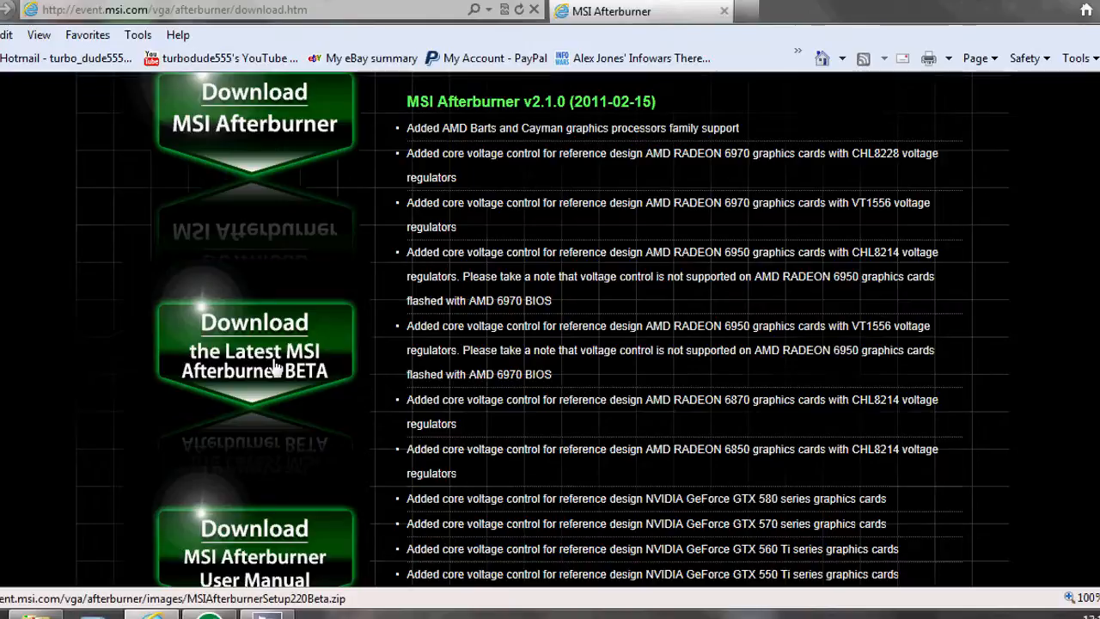
mouse_move(348, 393)
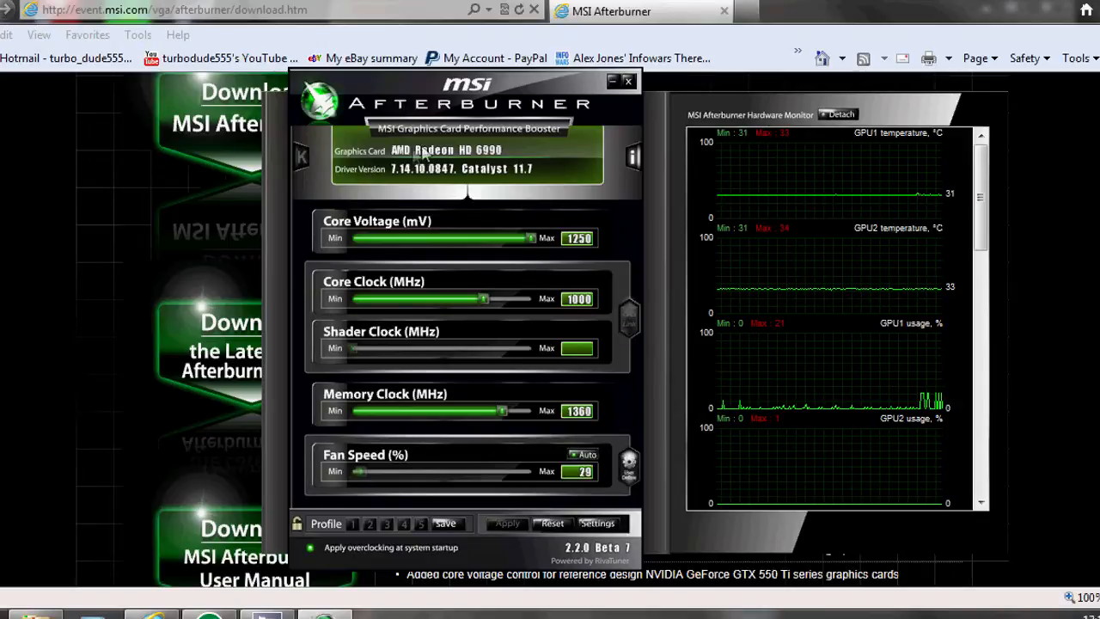
mouse_move(531, 183)
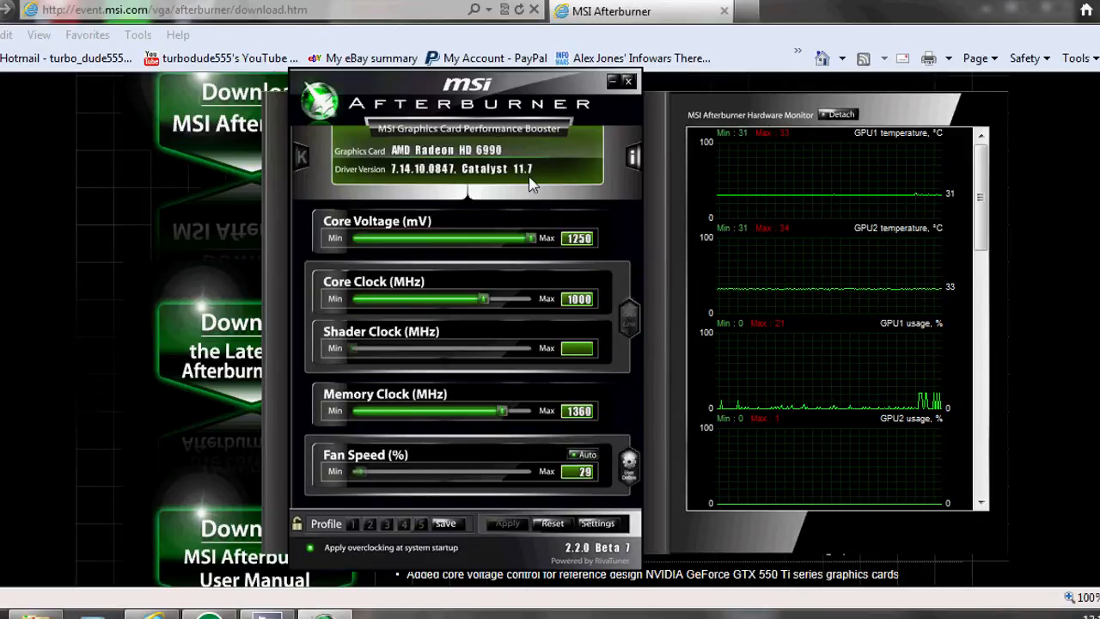
mouse_move(505, 251)
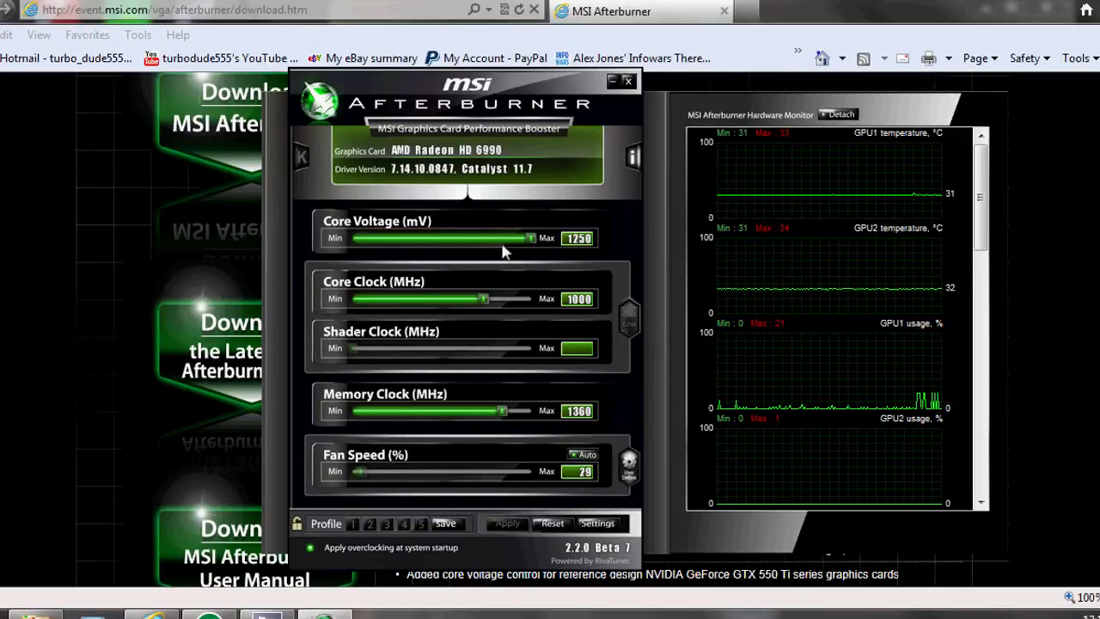
mouse_move(540, 307)
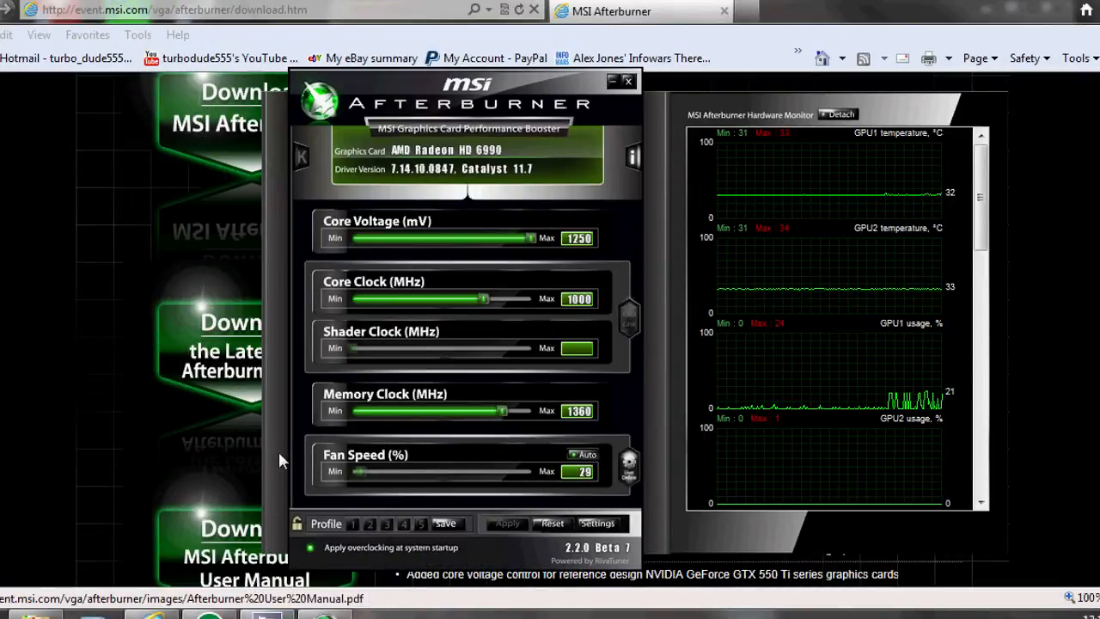
- Return to the download page behind the Afterburner 2.2.0 Beta 7 window
click(621, 81)
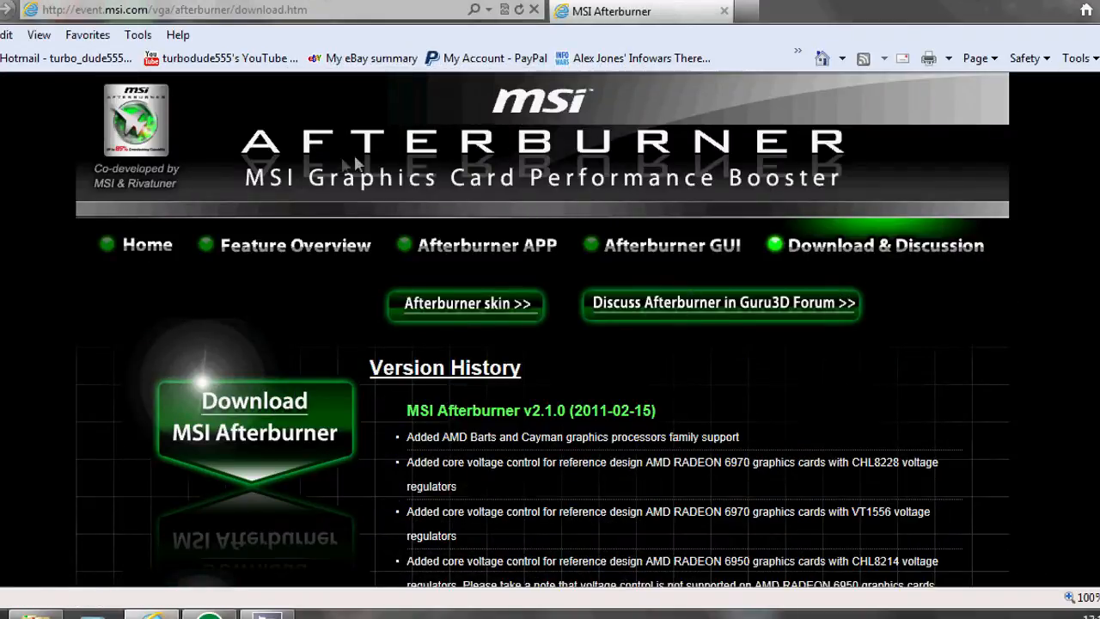
mouse_move(196, 191)
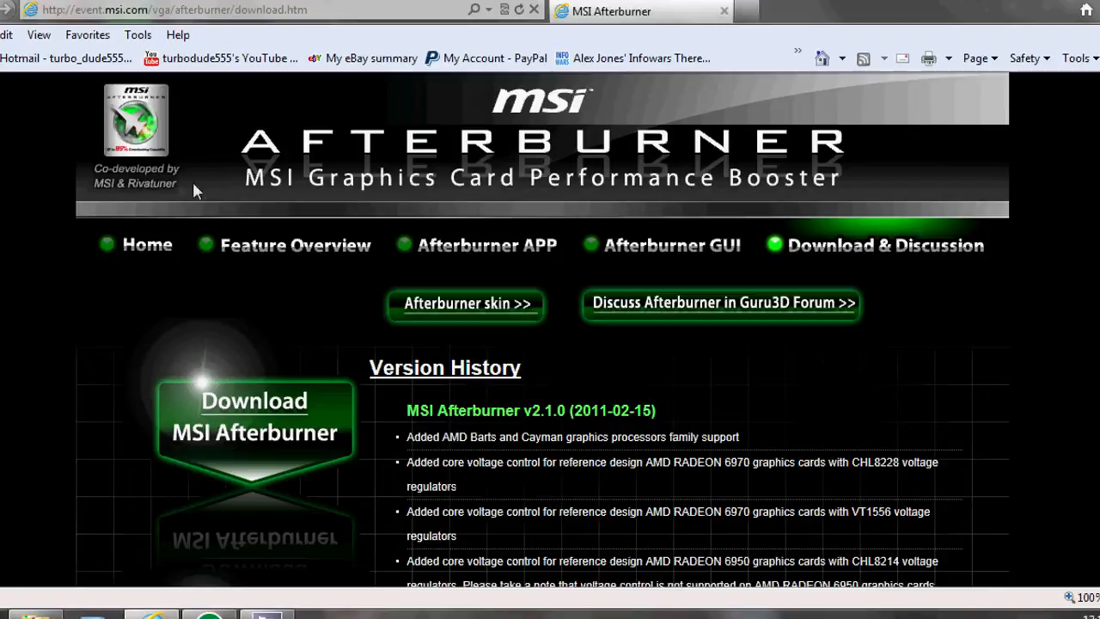
mouse_move(110, 22)
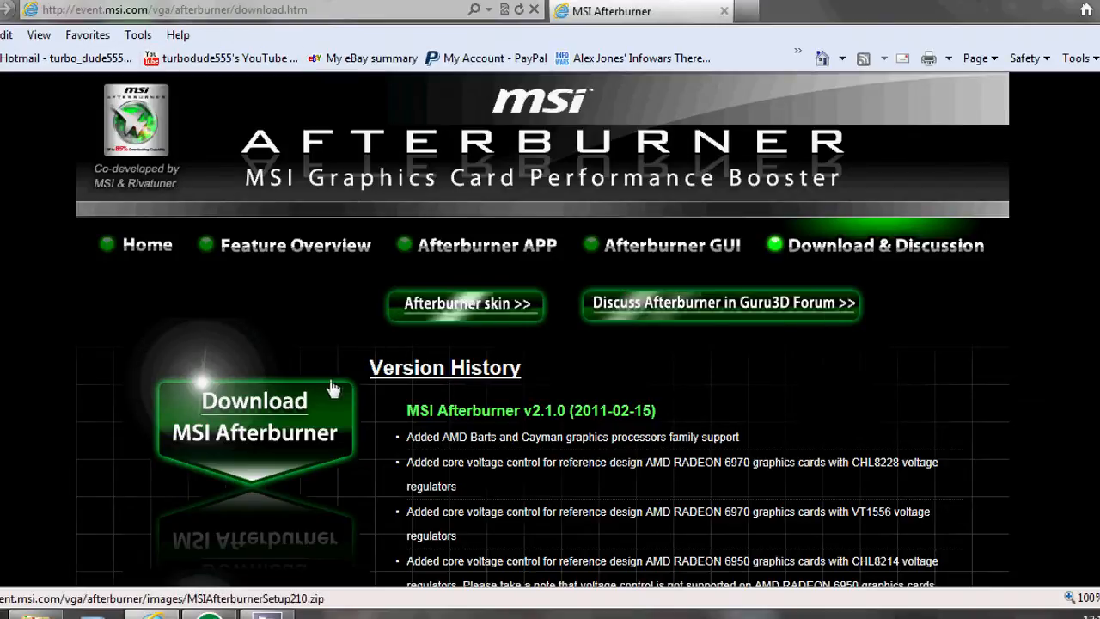
mouse_move(279, 425)
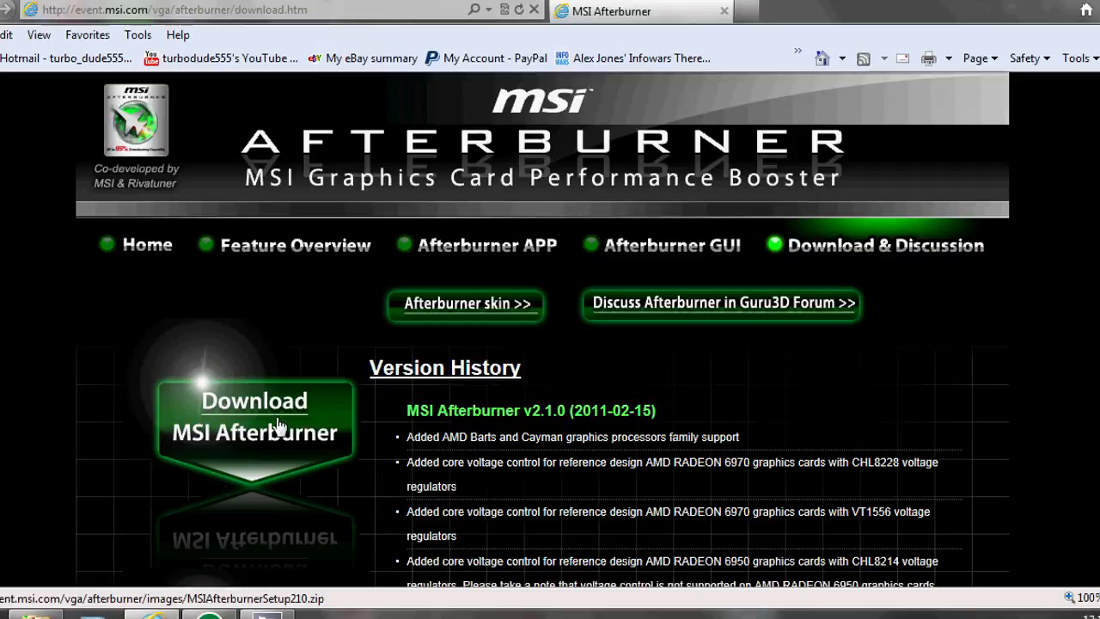
mouse_move(518, 442)
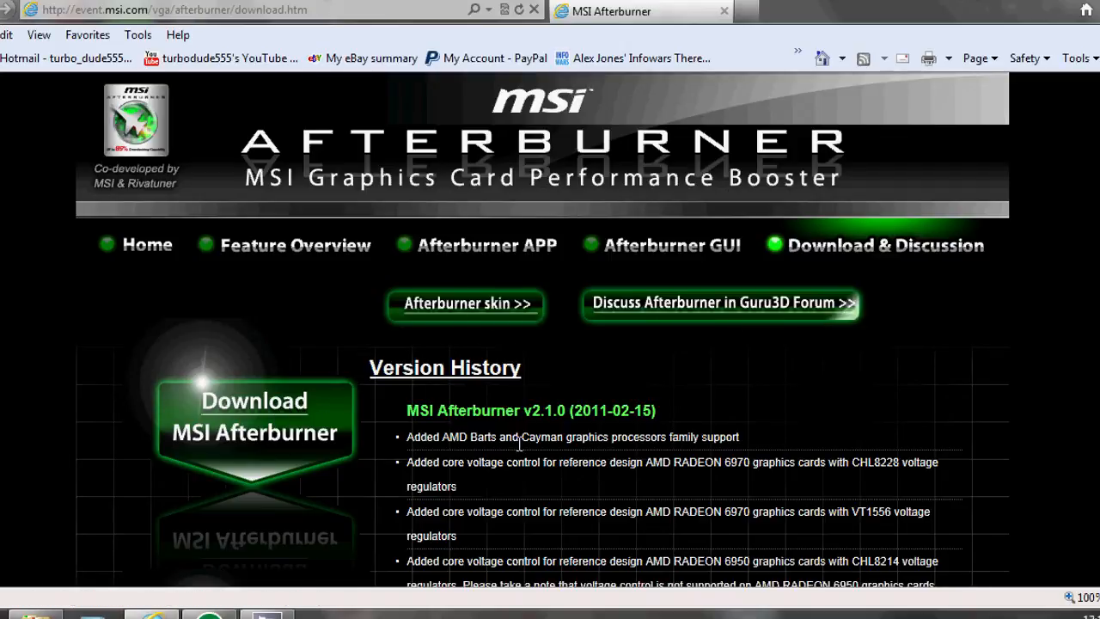
scroll(down, 3)
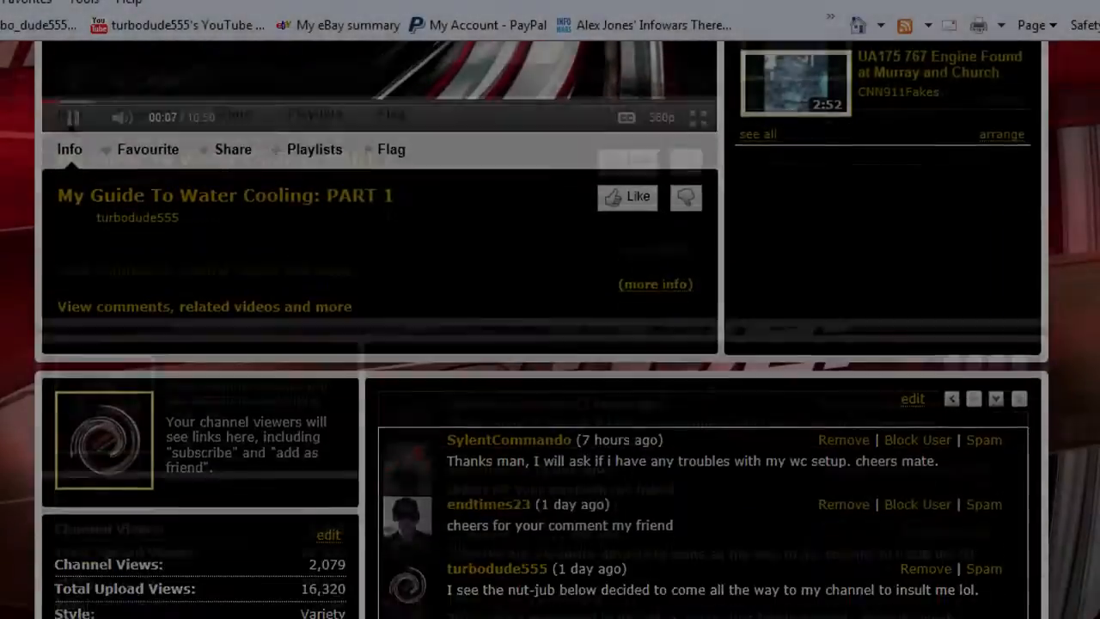
- Scroll the YouTube channel page down to the profile details and Add Comment box
scroll(down, 3)
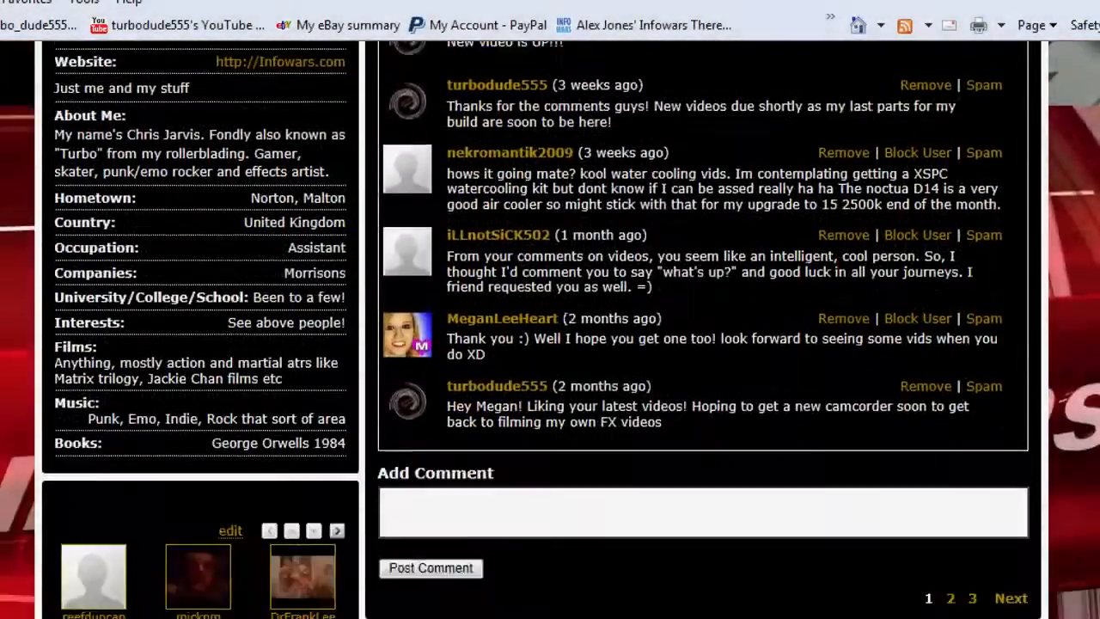